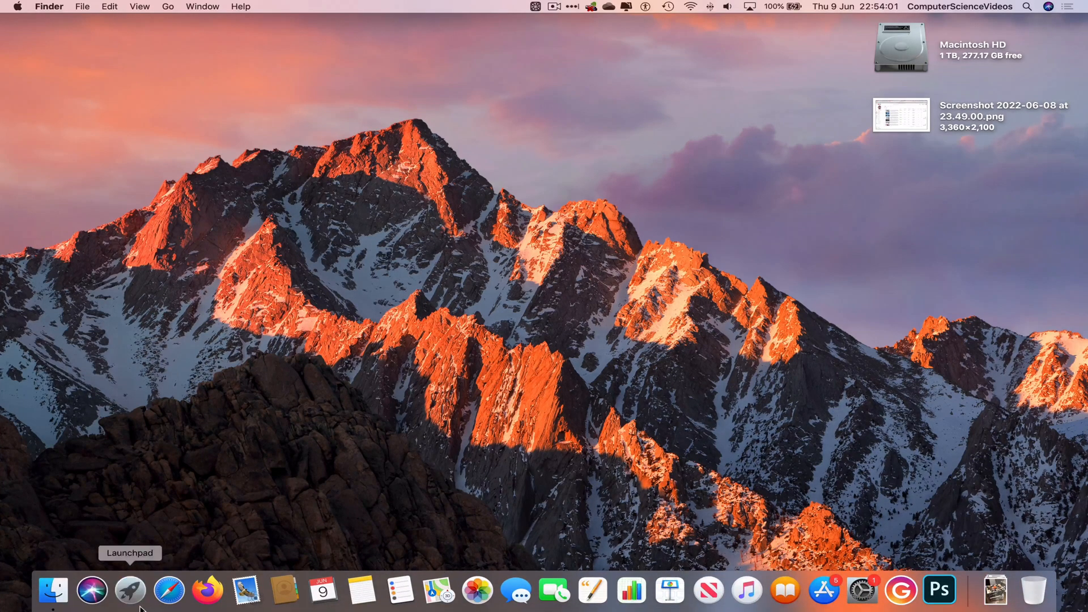
Launch Microsoft Teams from the Mac Office 2019 app collection via Launchpad
click(130, 590)
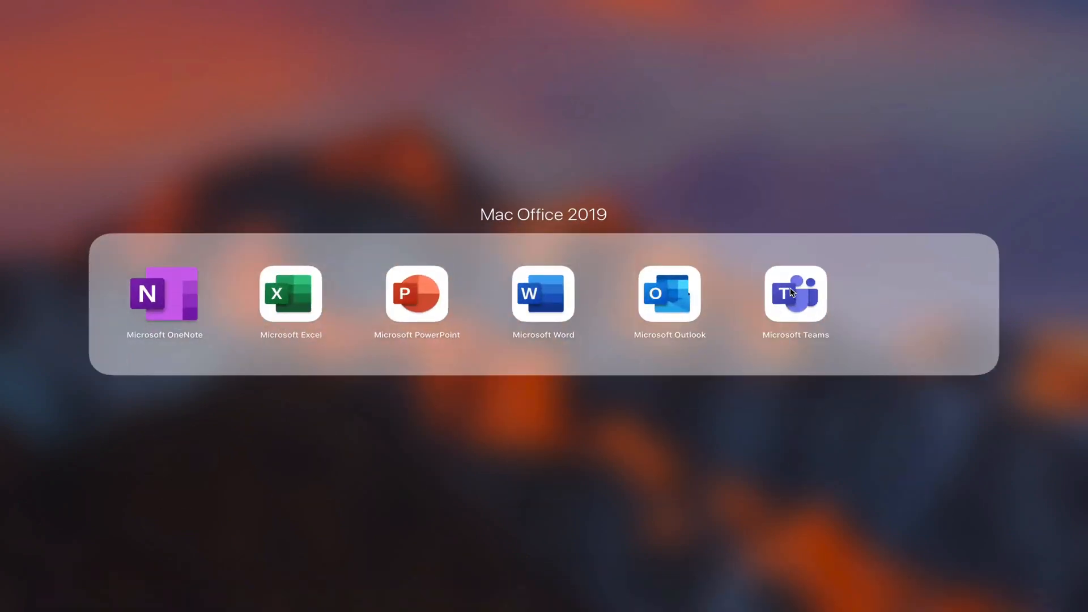
click(796, 294)
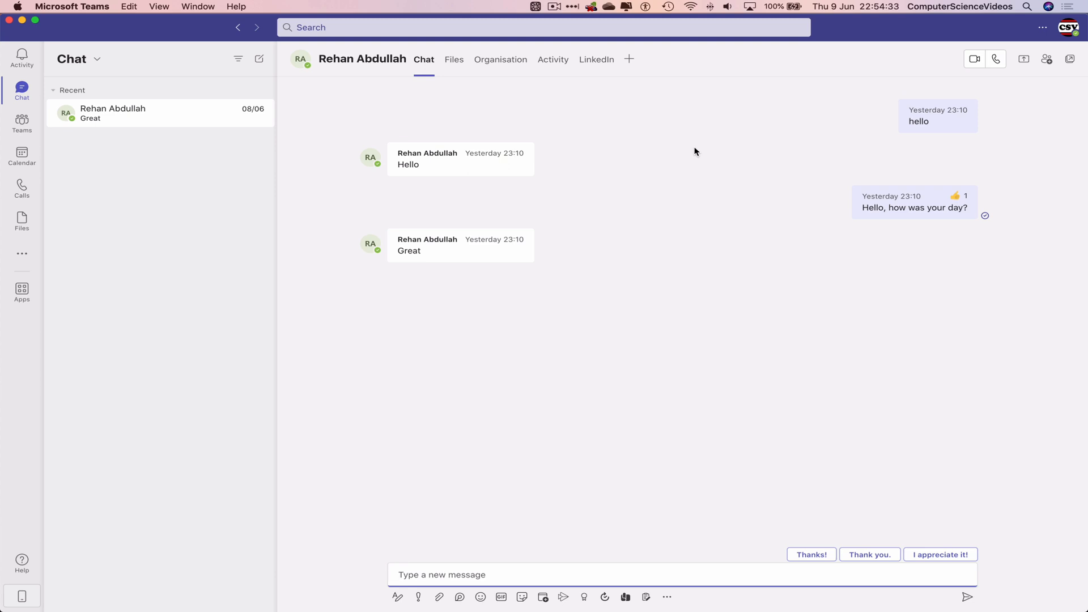
mouse_move(698, 311)
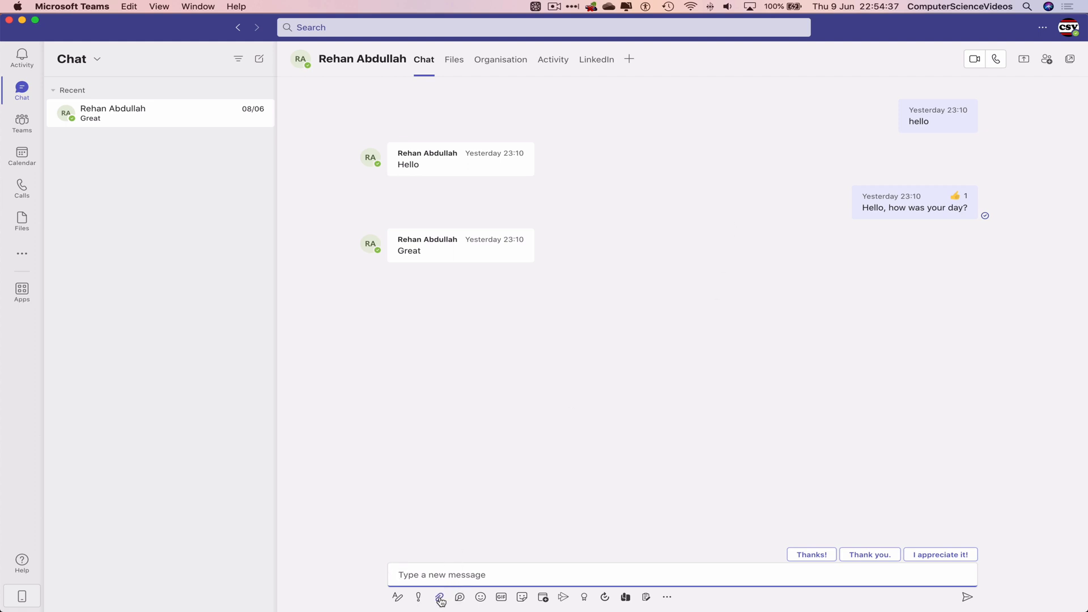
click(438, 597)
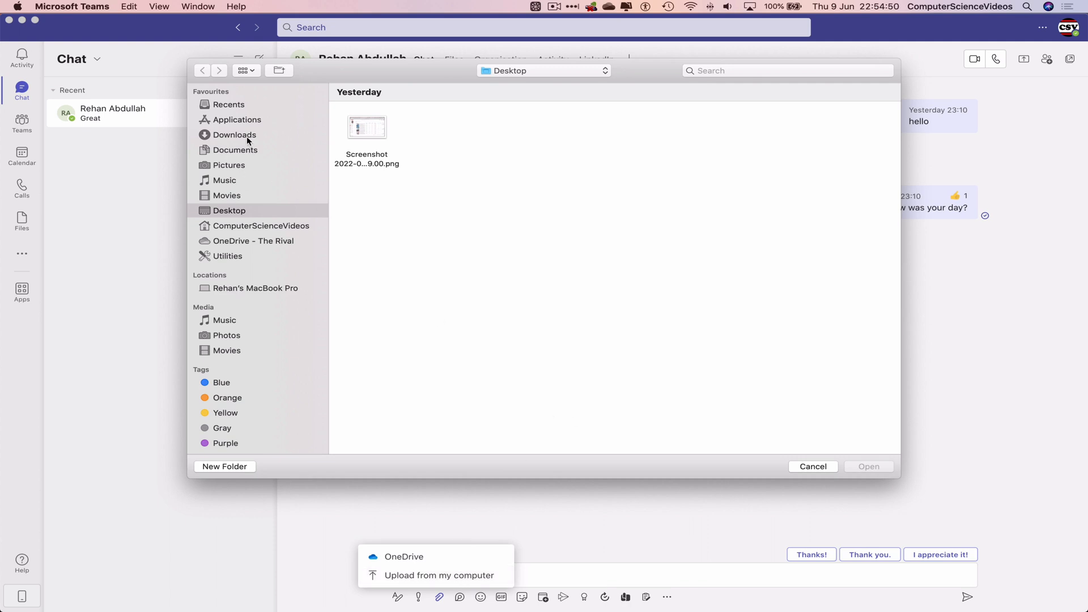
click(236, 150)
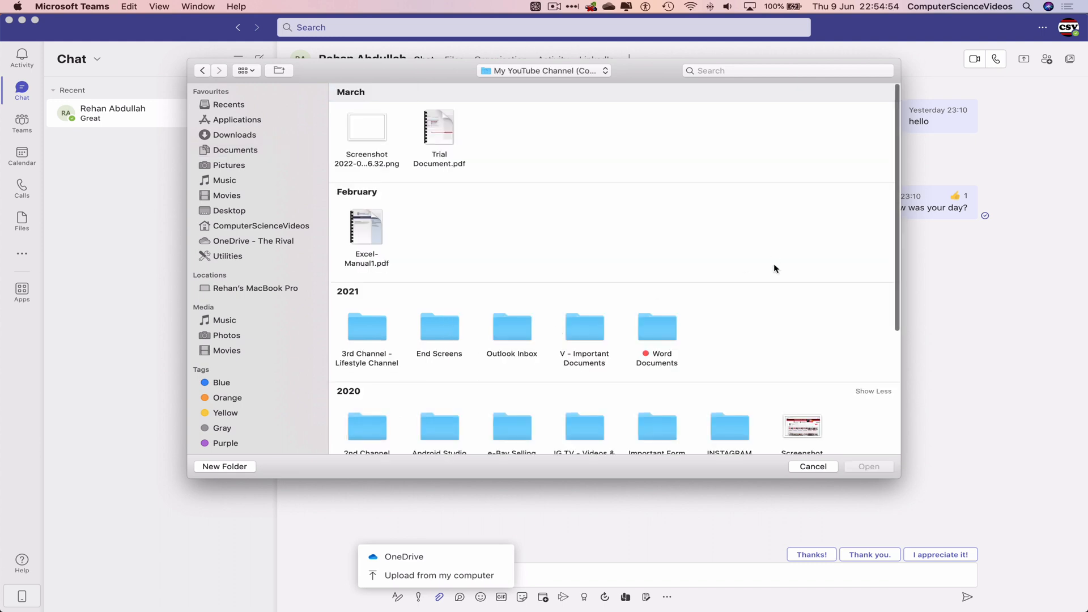
scroll(down, 3)
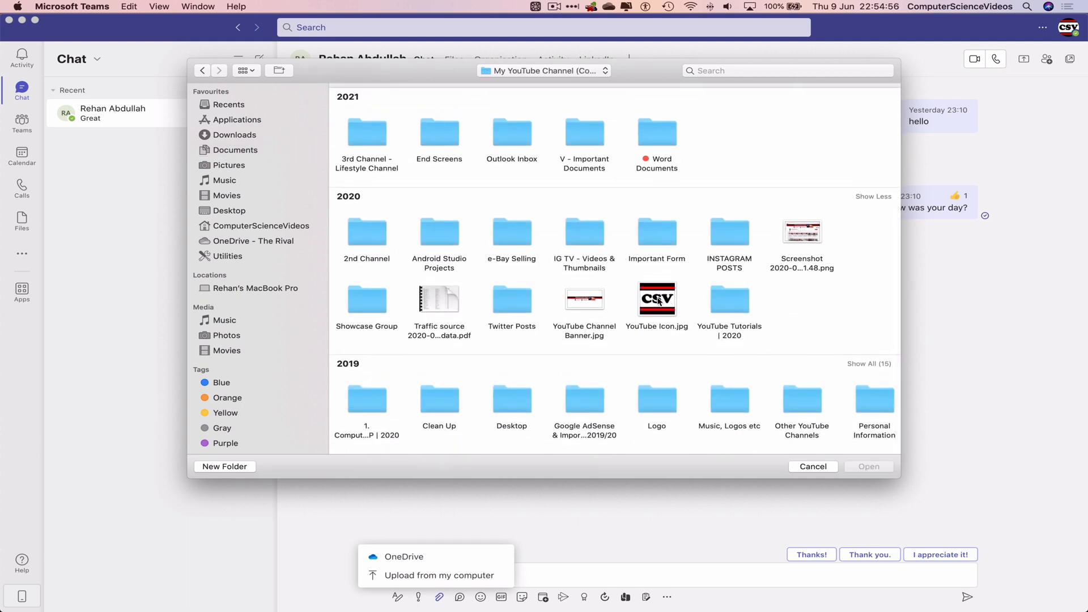
click(656, 301)
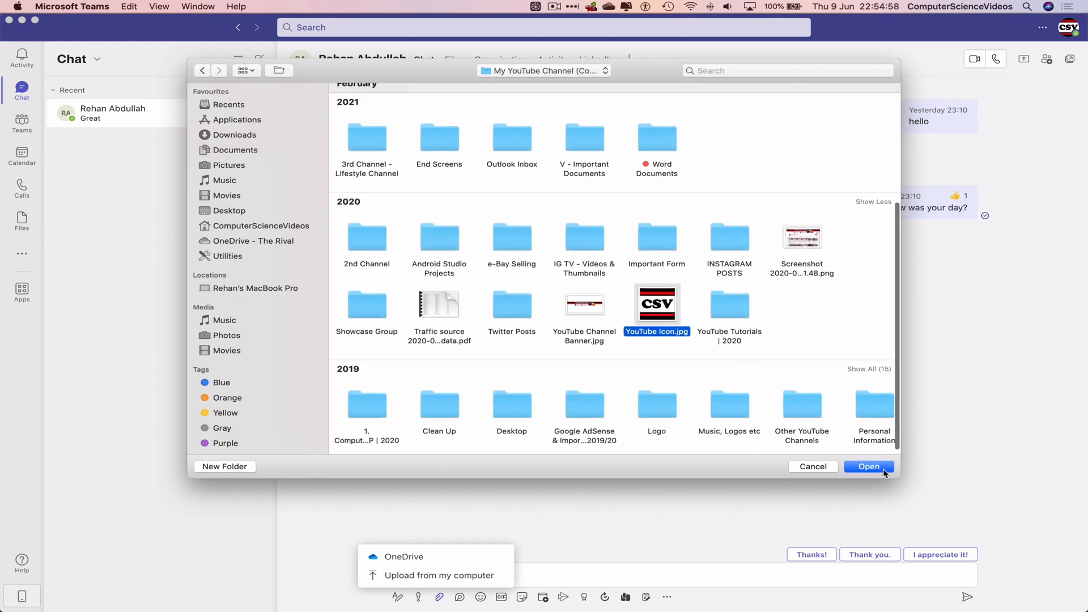
click(868, 466)
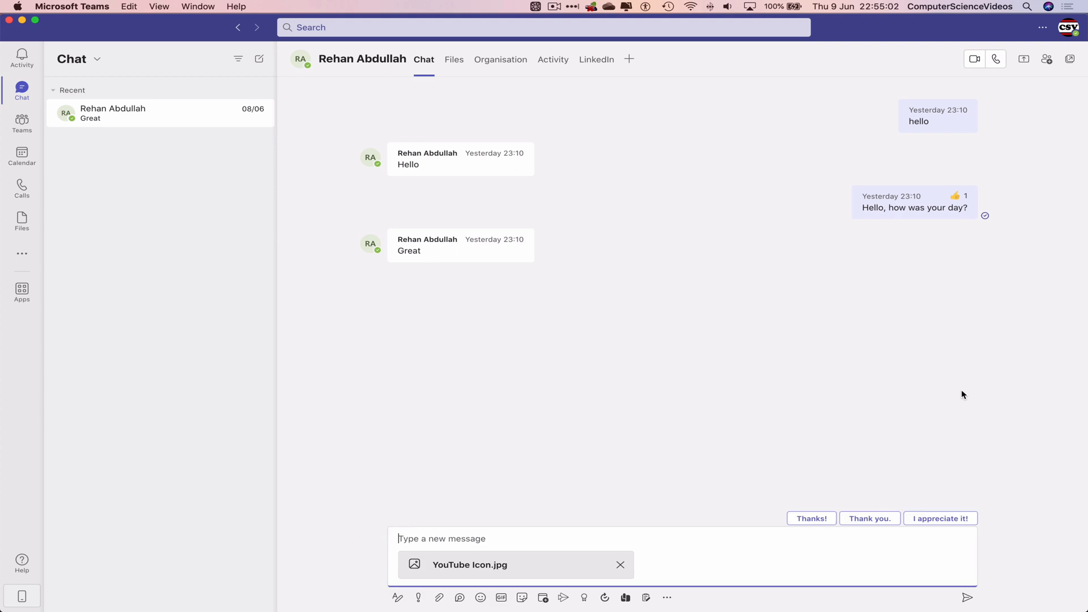
click(968, 597)
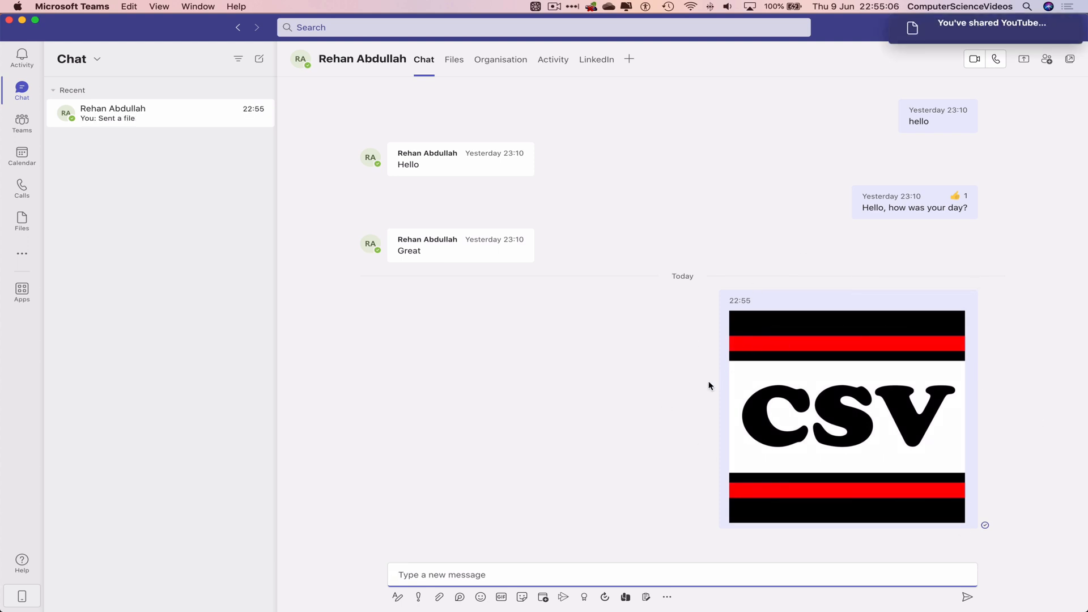
mouse_move(669, 289)
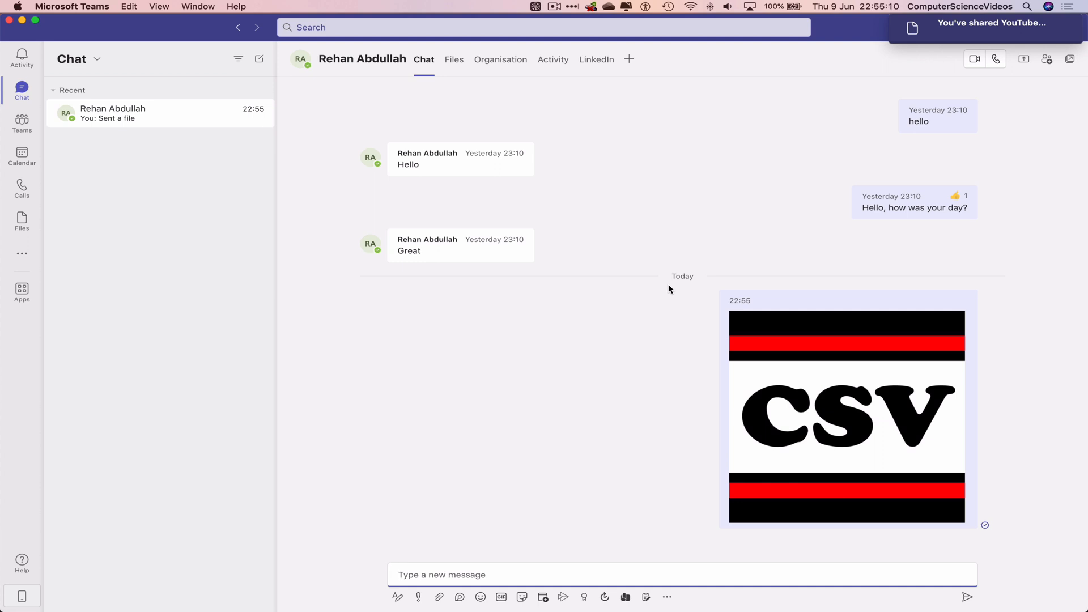
mouse_move(651, 297)
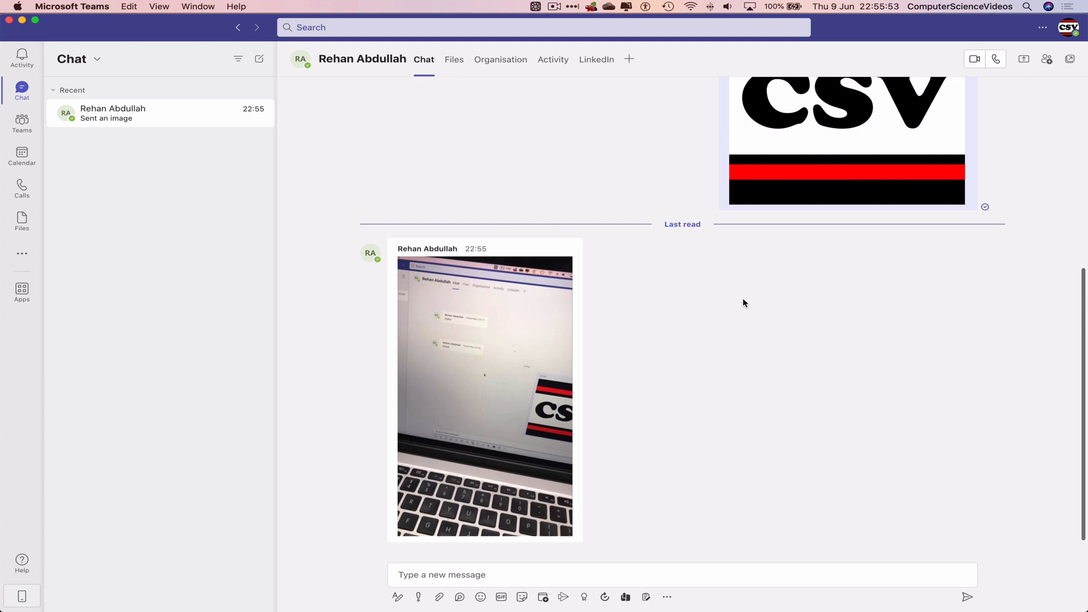
Quit Microsoft Teams from its application menu, returning to the desktop
click(73, 7)
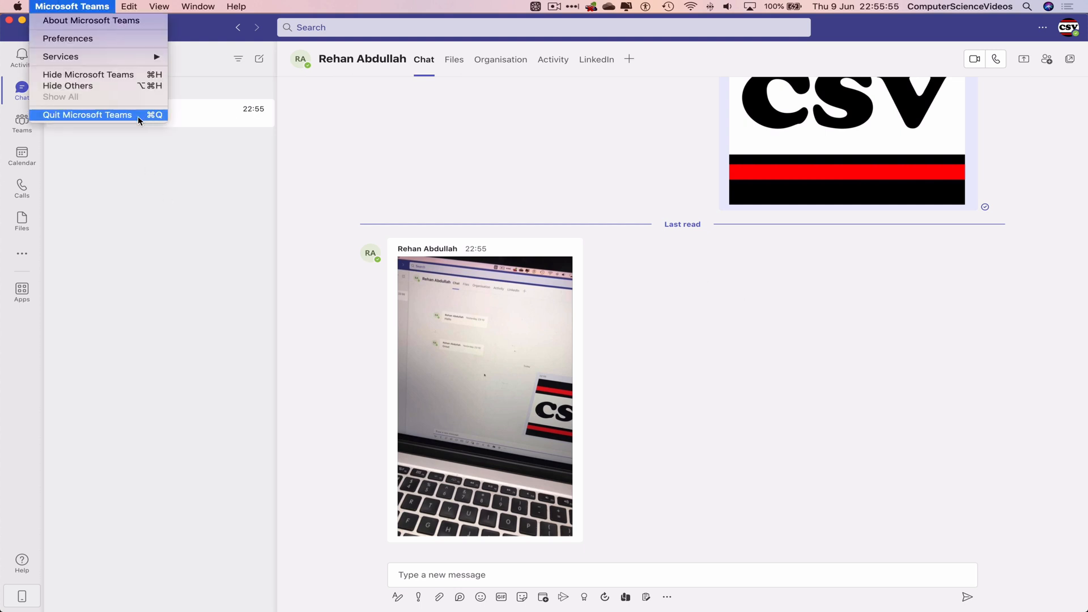
click(86, 115)
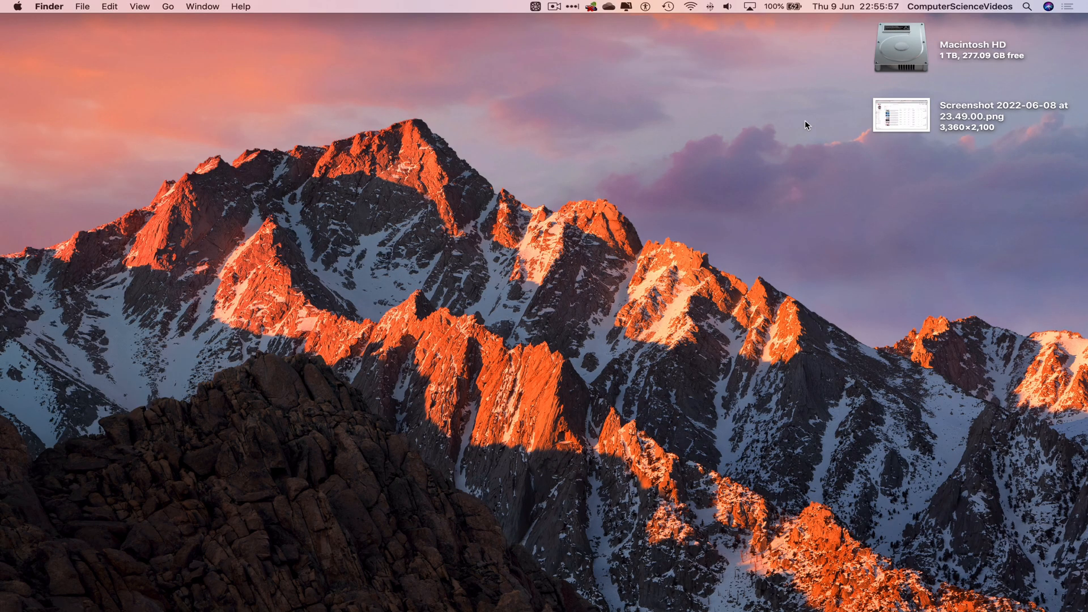